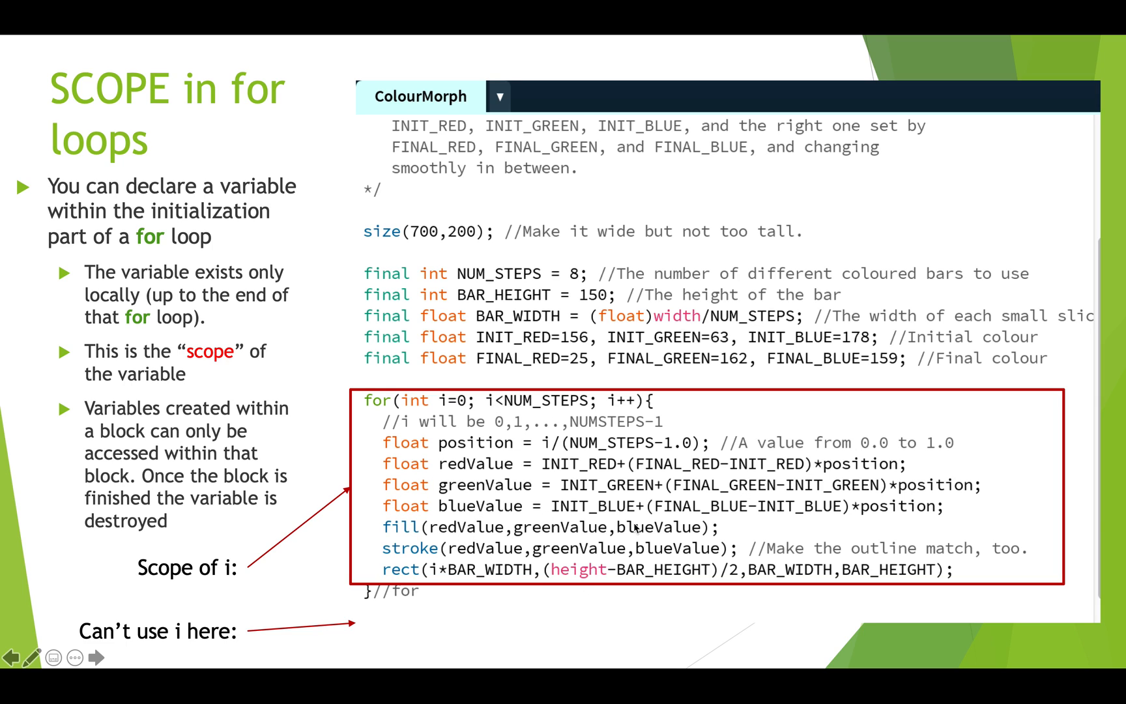
mouse_move(457, 414)
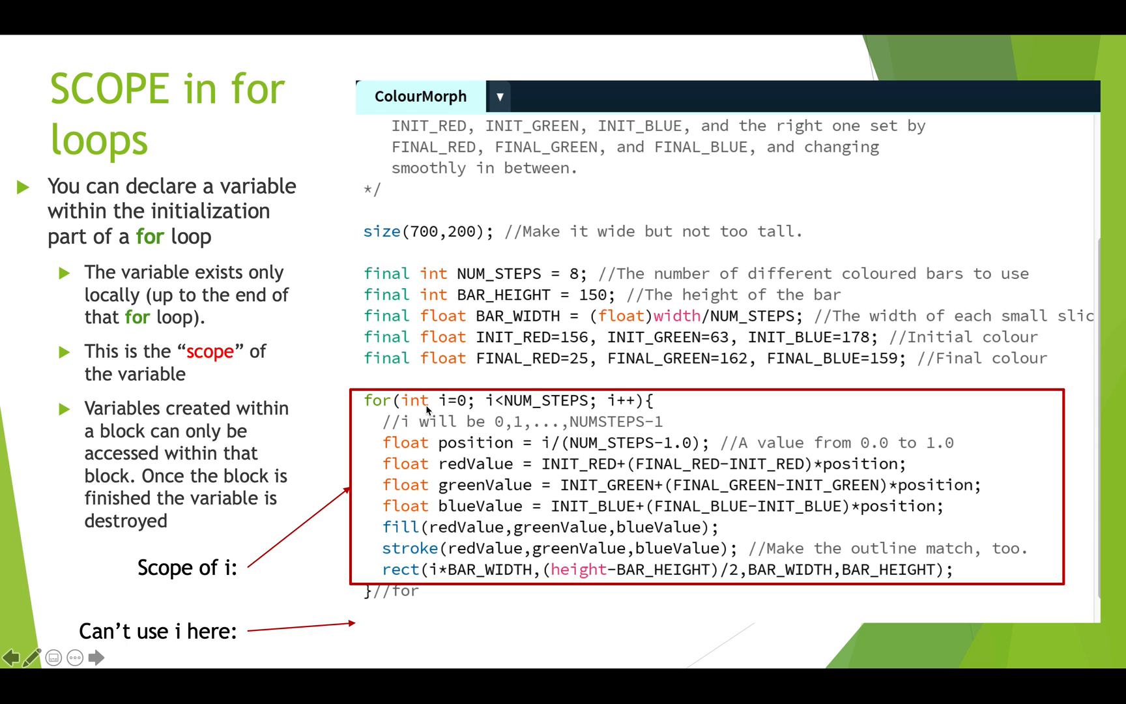
mouse_move(524, 574)
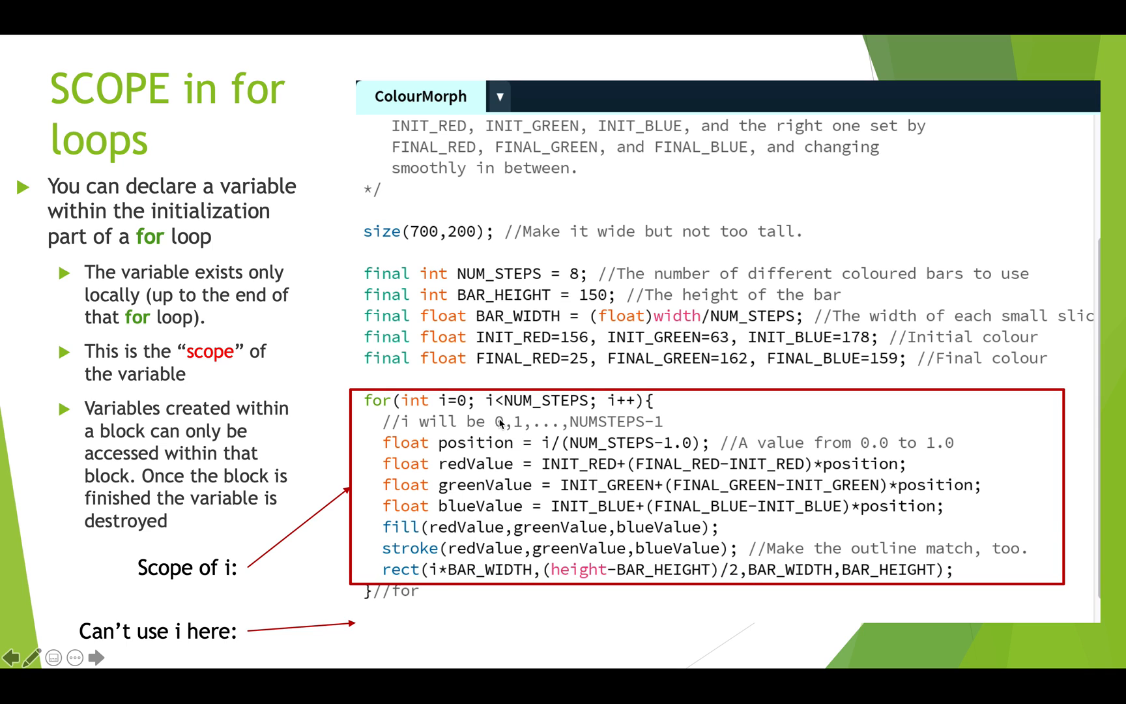
mouse_move(568, 456)
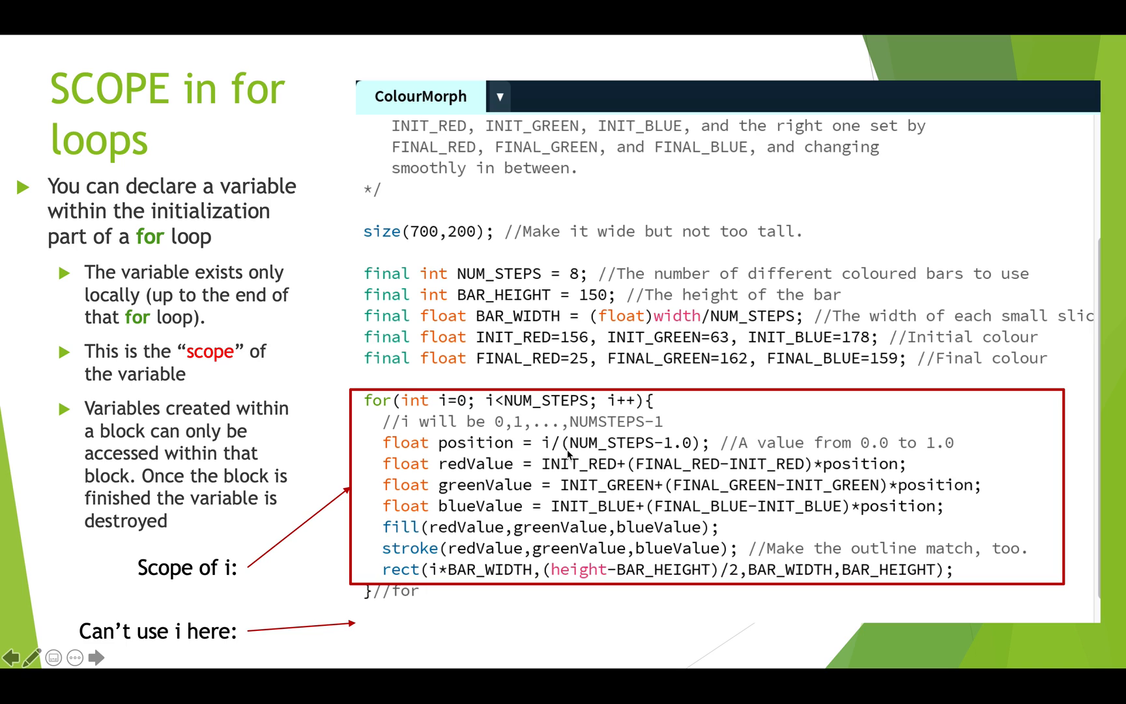
mouse_move(439, 572)
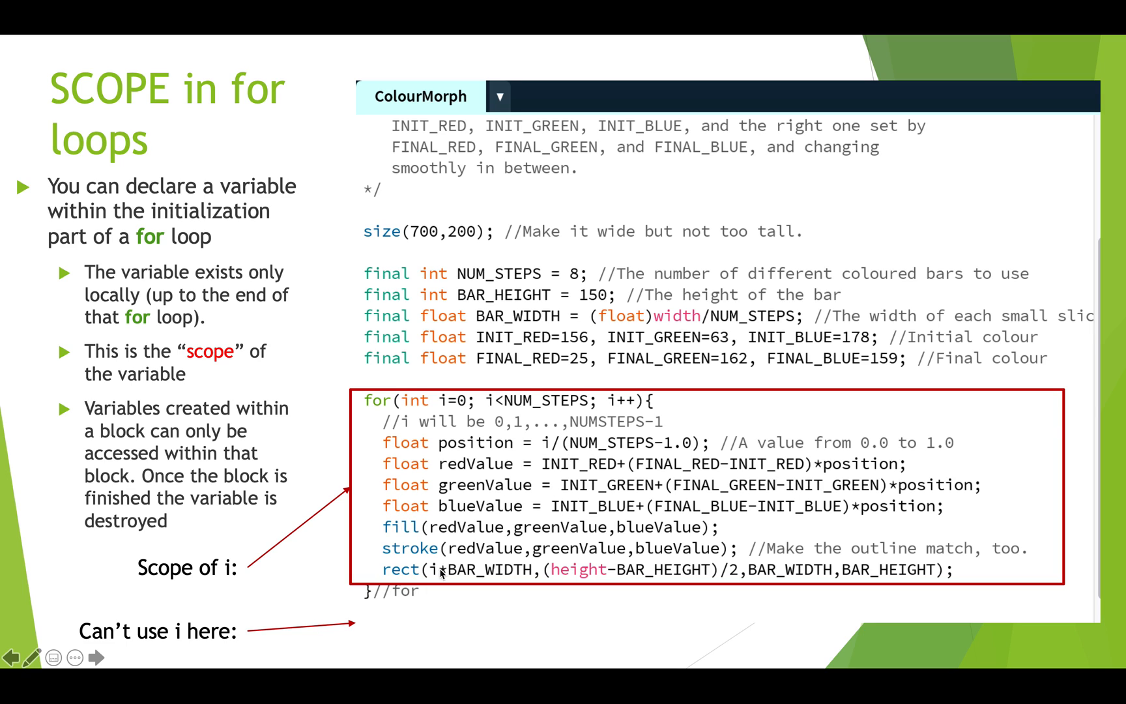
mouse_move(370, 425)
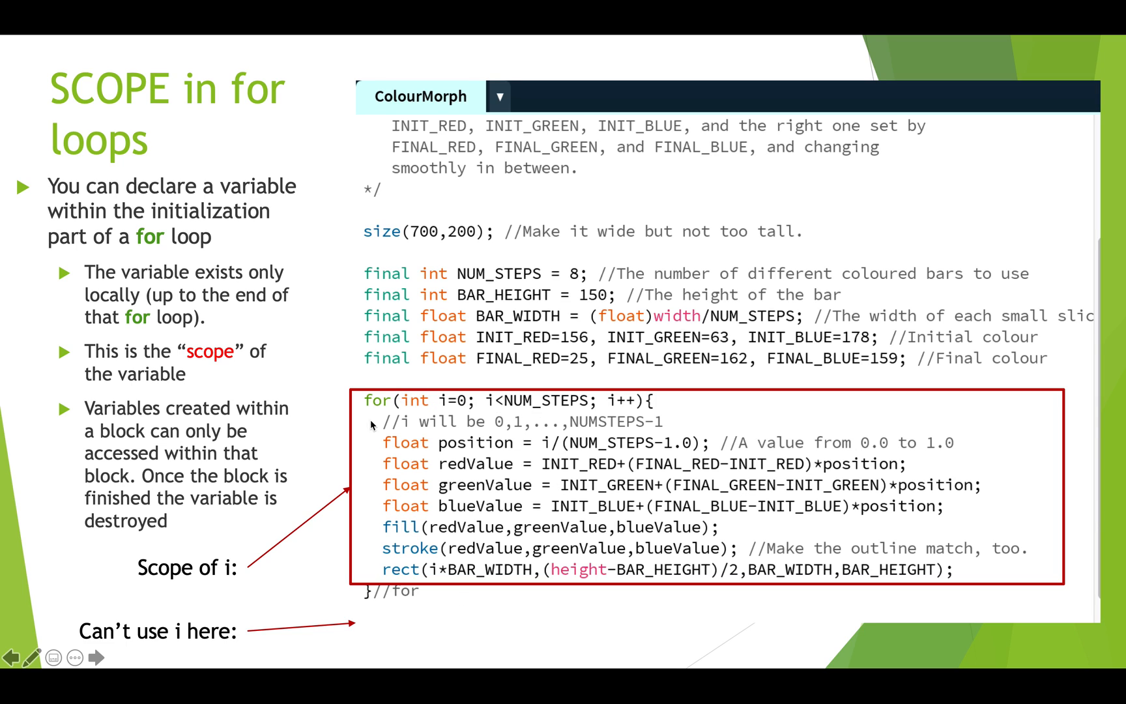
mouse_move(365, 508)
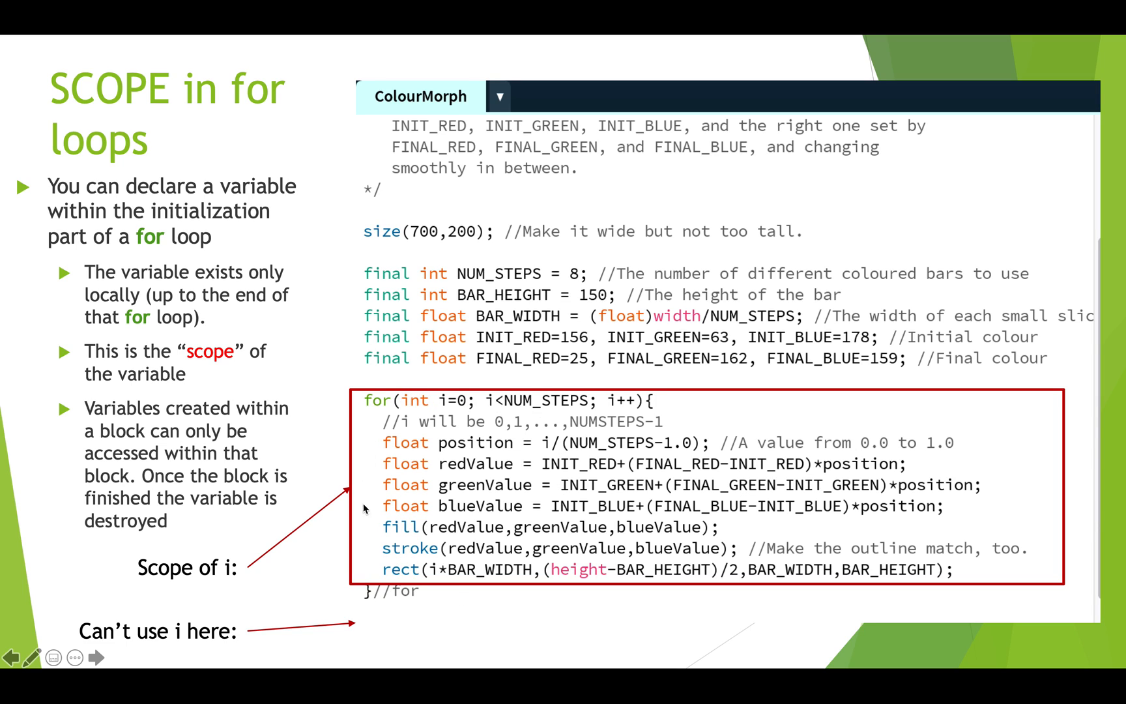
mouse_move(403, 673)
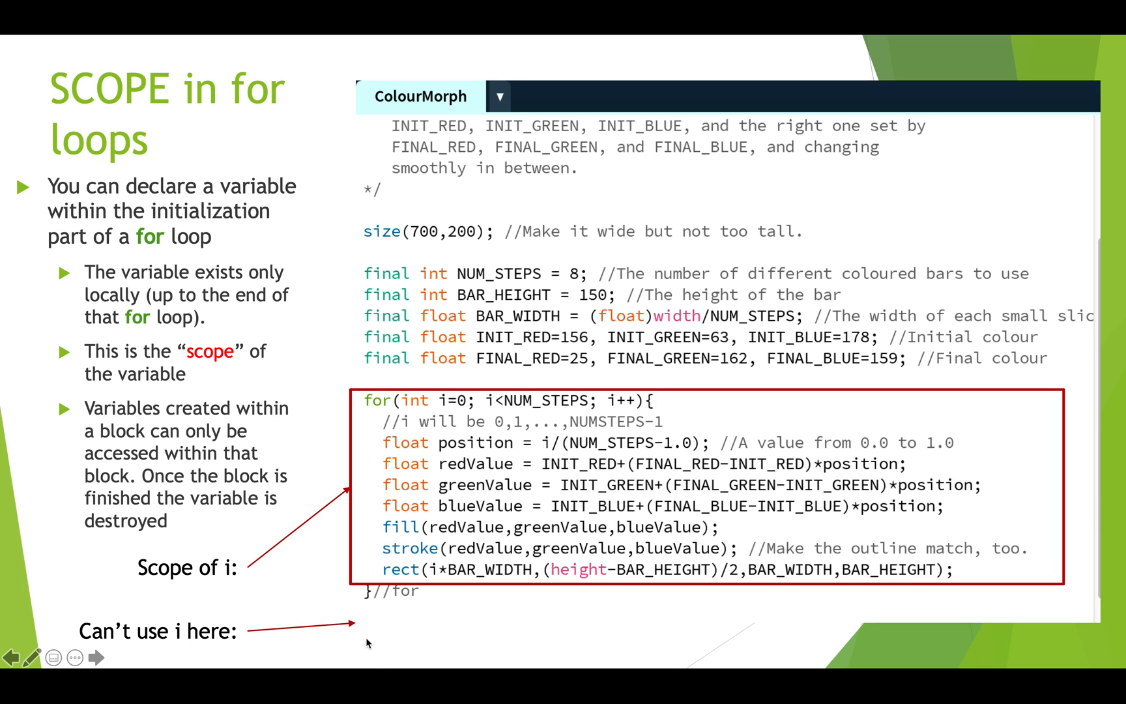
Switch to the ColourMorph sketch in Processing and place the cursor below the for loop
key(cmd+tab)
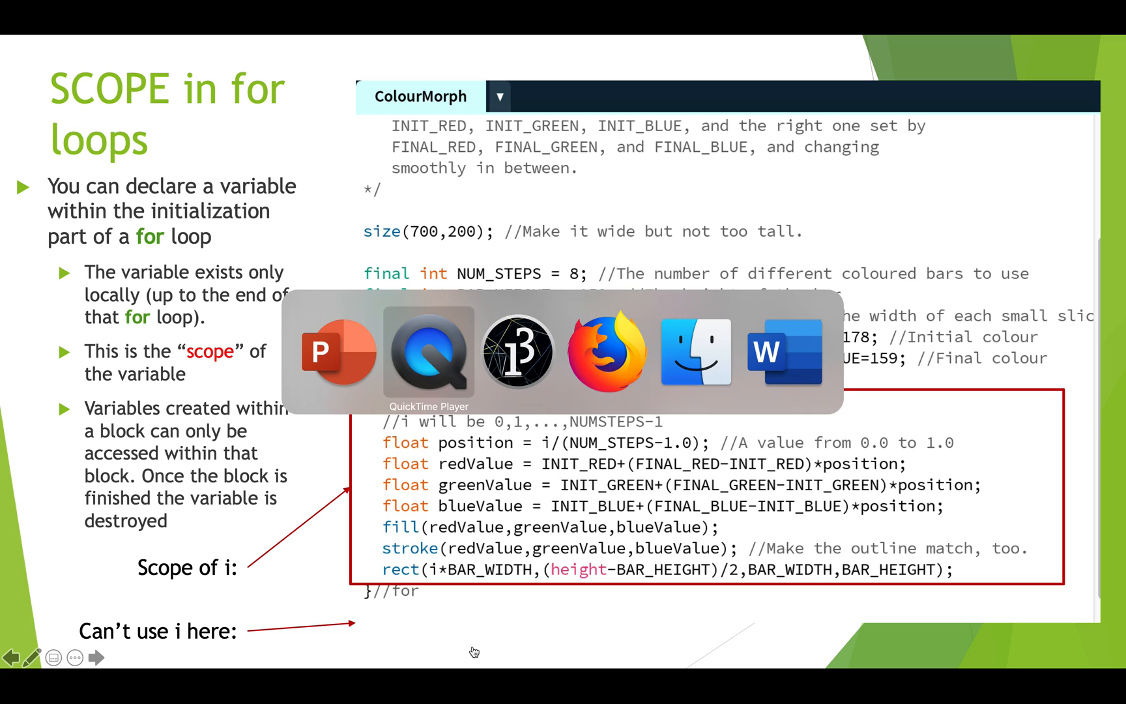
click(518, 352)
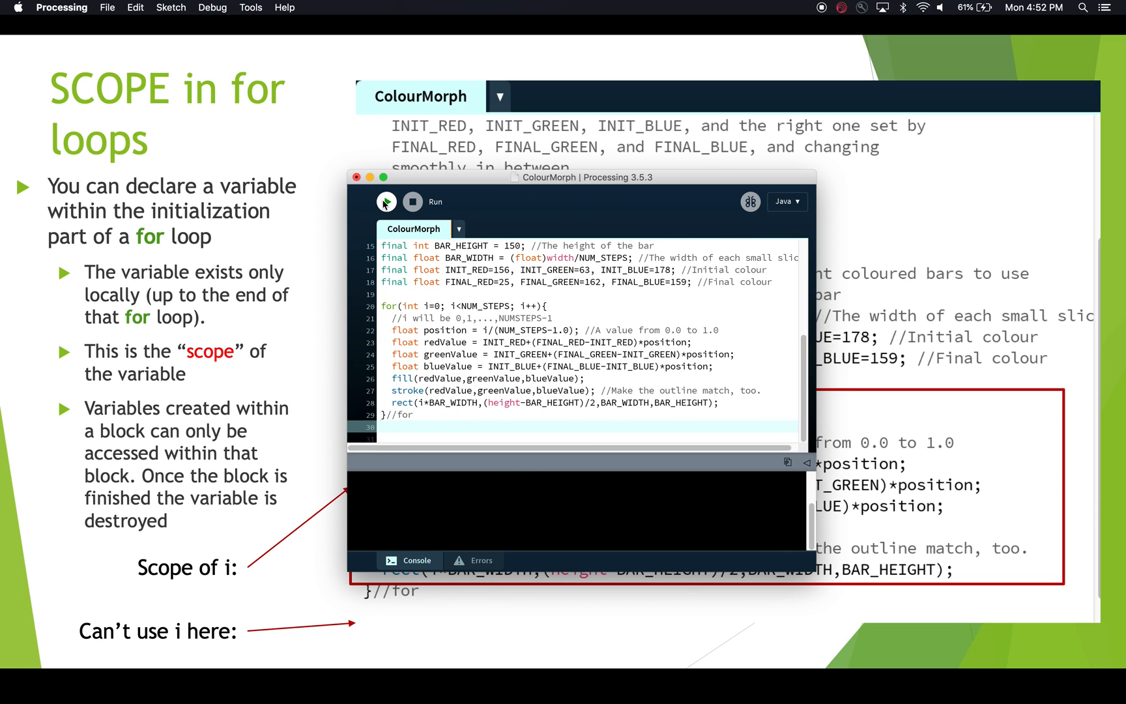
click(387, 202)
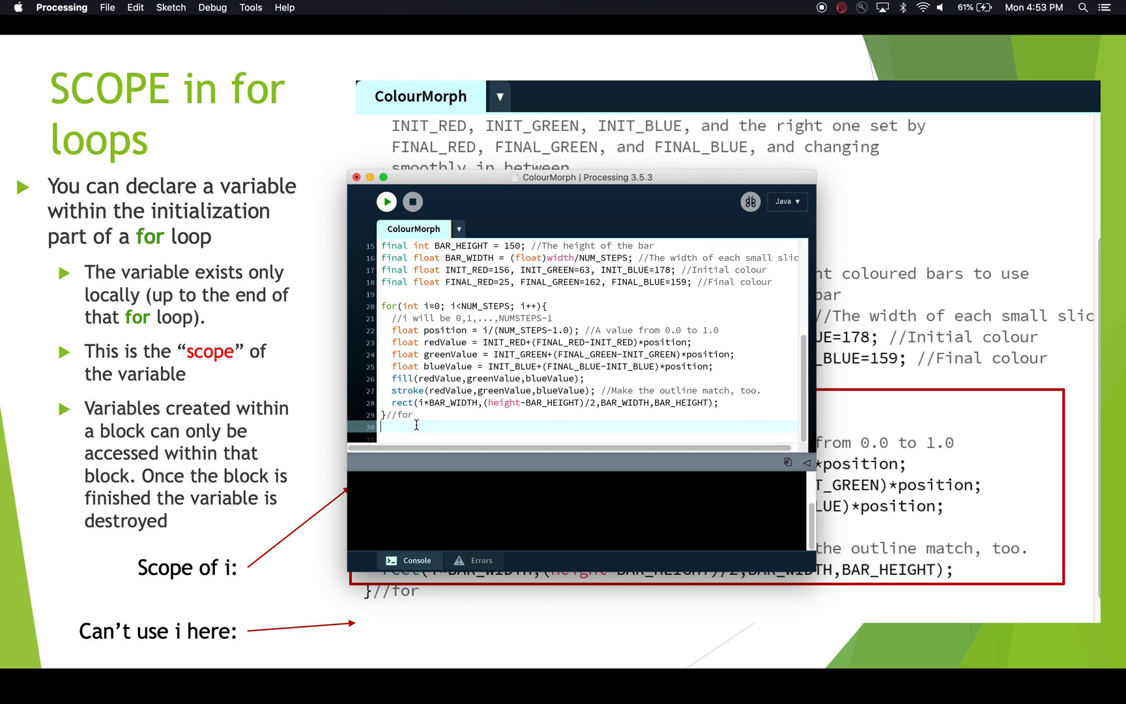
Type line(0, i, width, i); after the for loop, triggering the missing-variable error
text(line(0,)
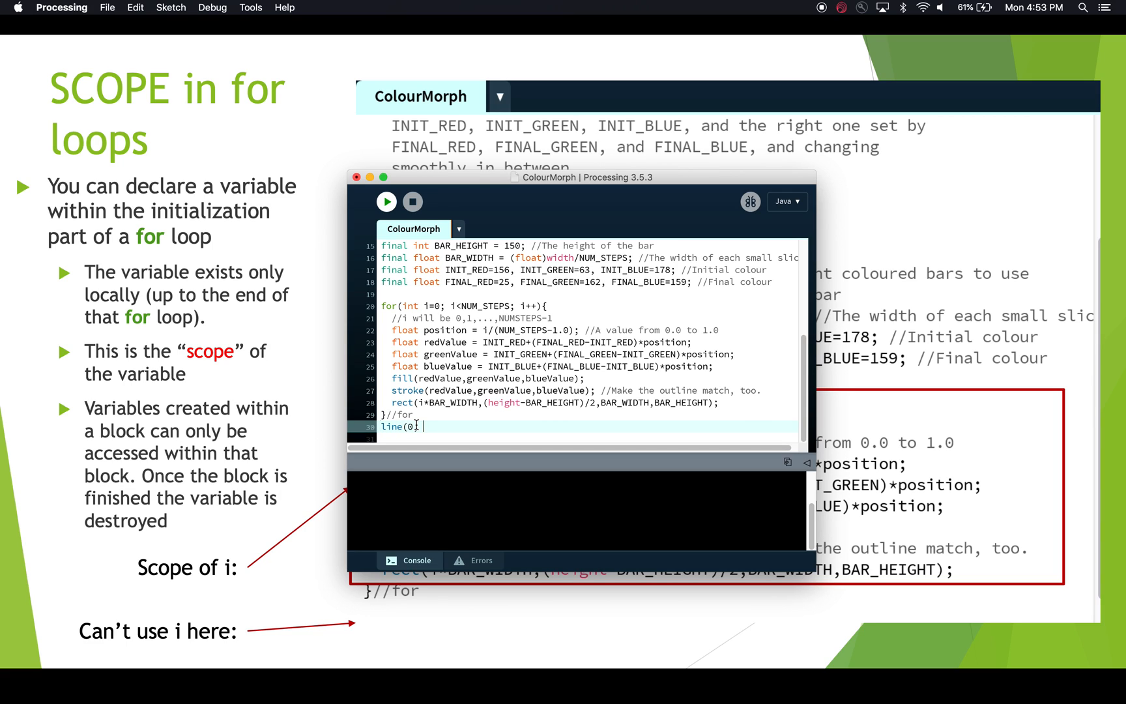
text(i, wid)
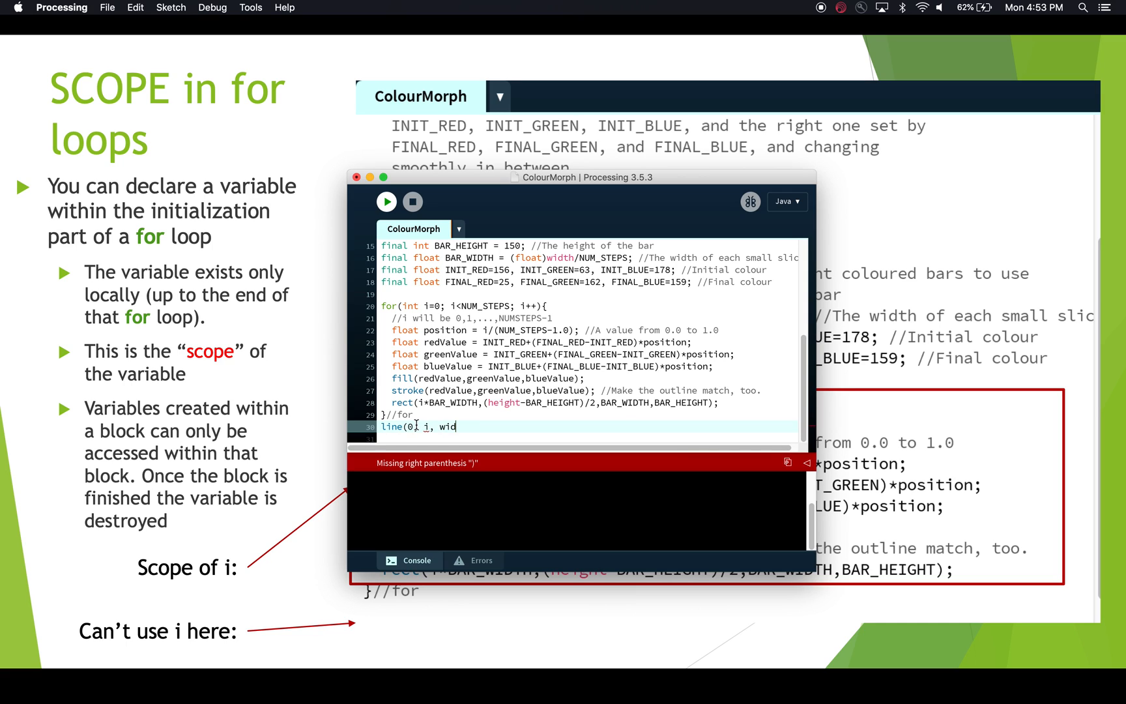
text(th, i);)
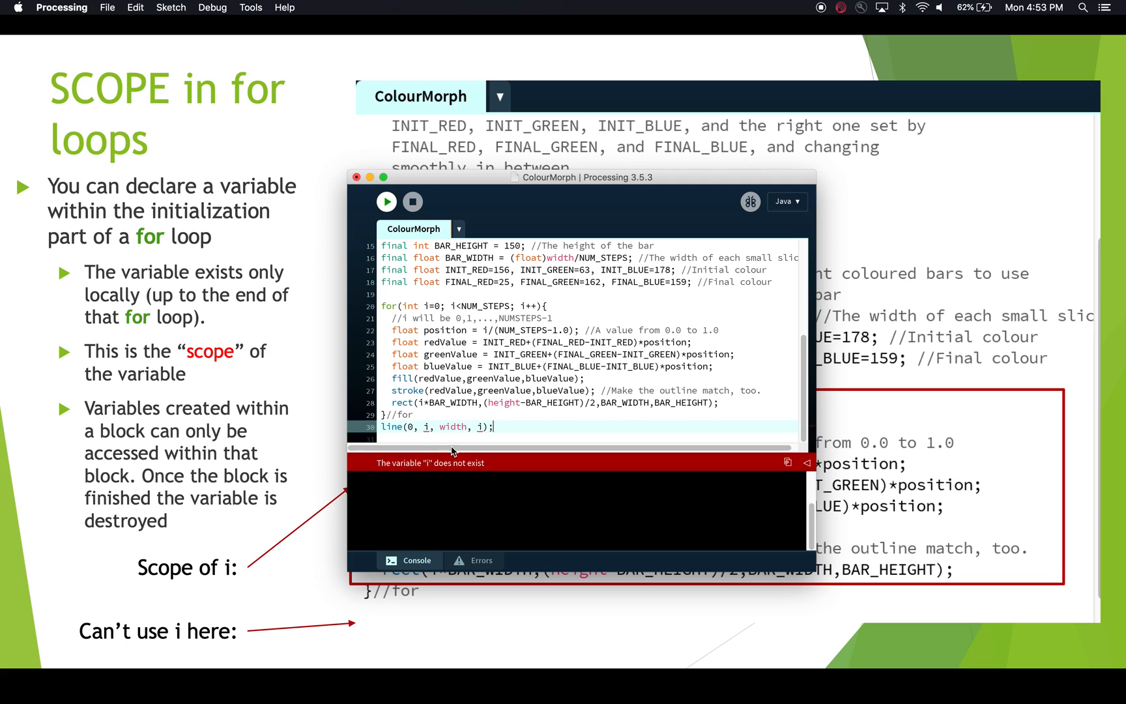
mouse_move(517, 460)
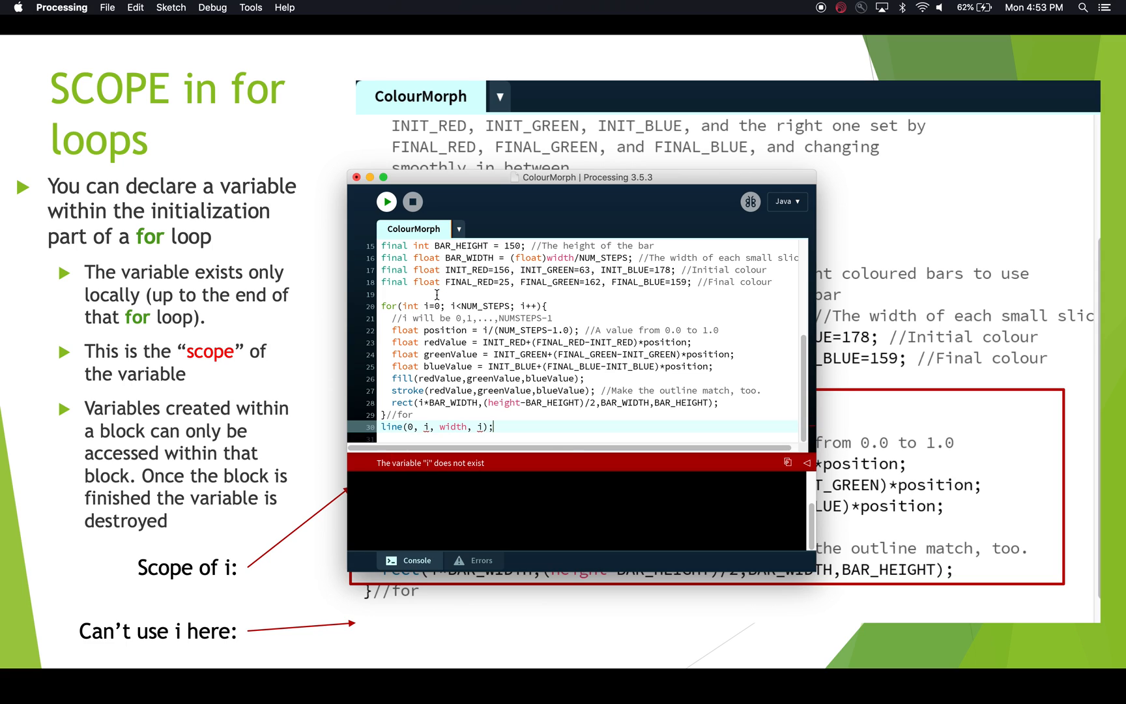
mouse_move(503, 427)
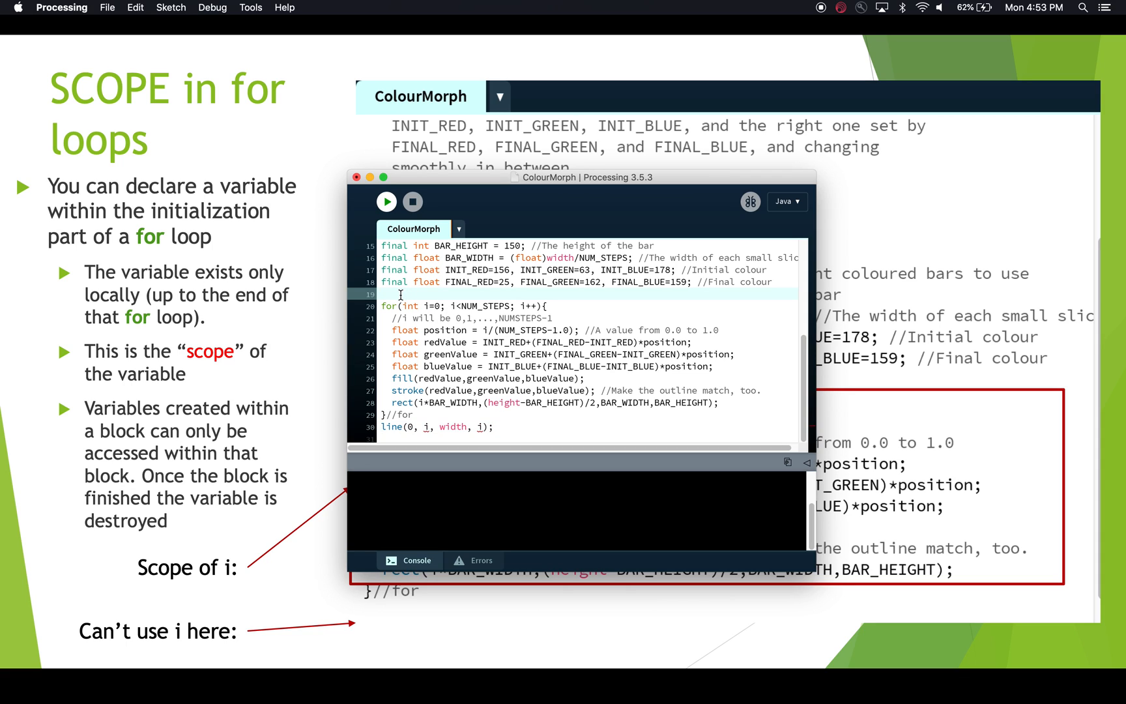
Declare int i; above the loop and reuse it as i=0 inside the for statement
text(int i;)
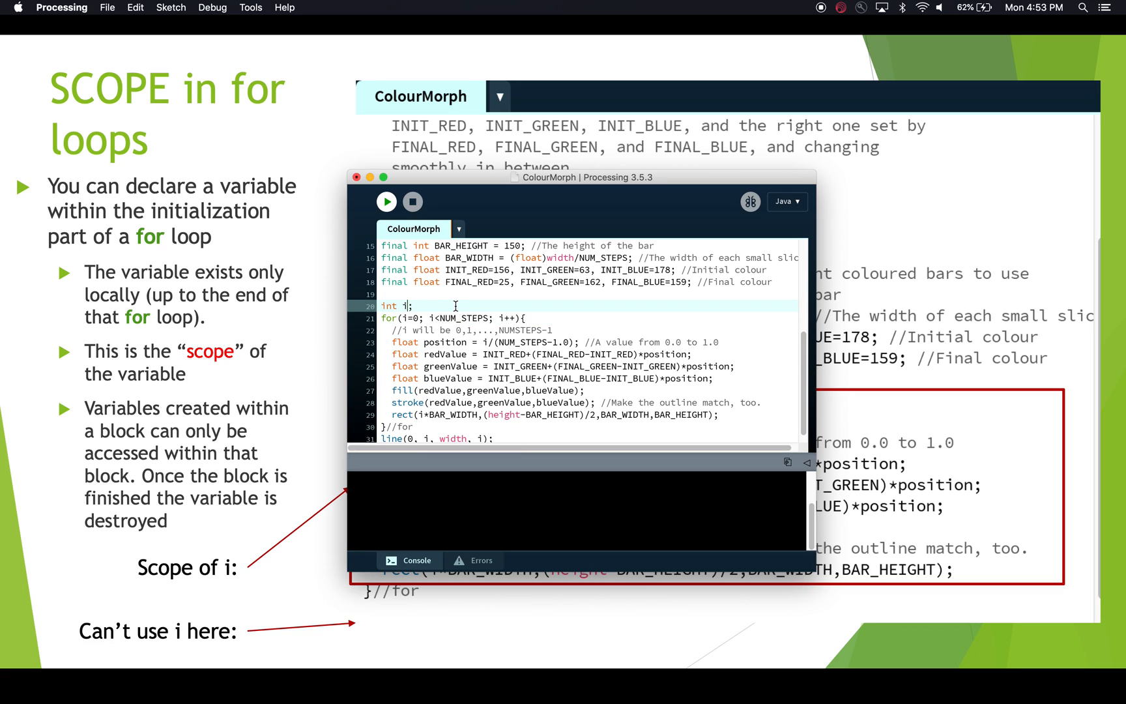
scroll(down, 3)
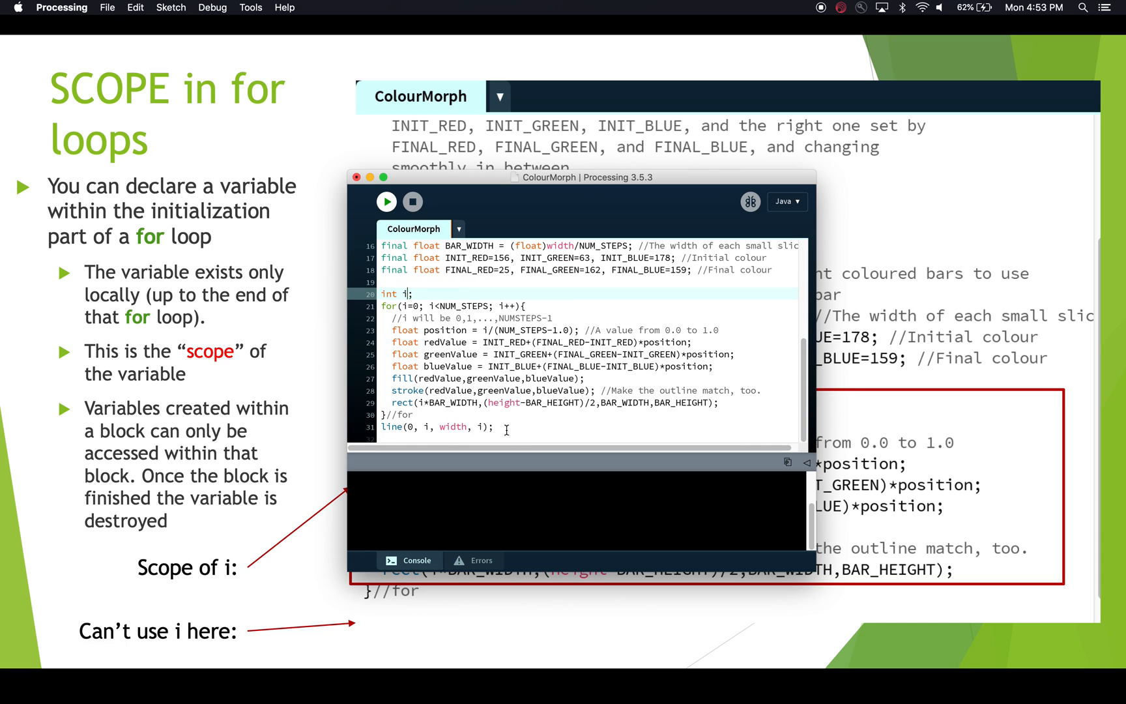
Run ColourMorph and move its purple-to-teal bars window beside the editor
click(387, 201)
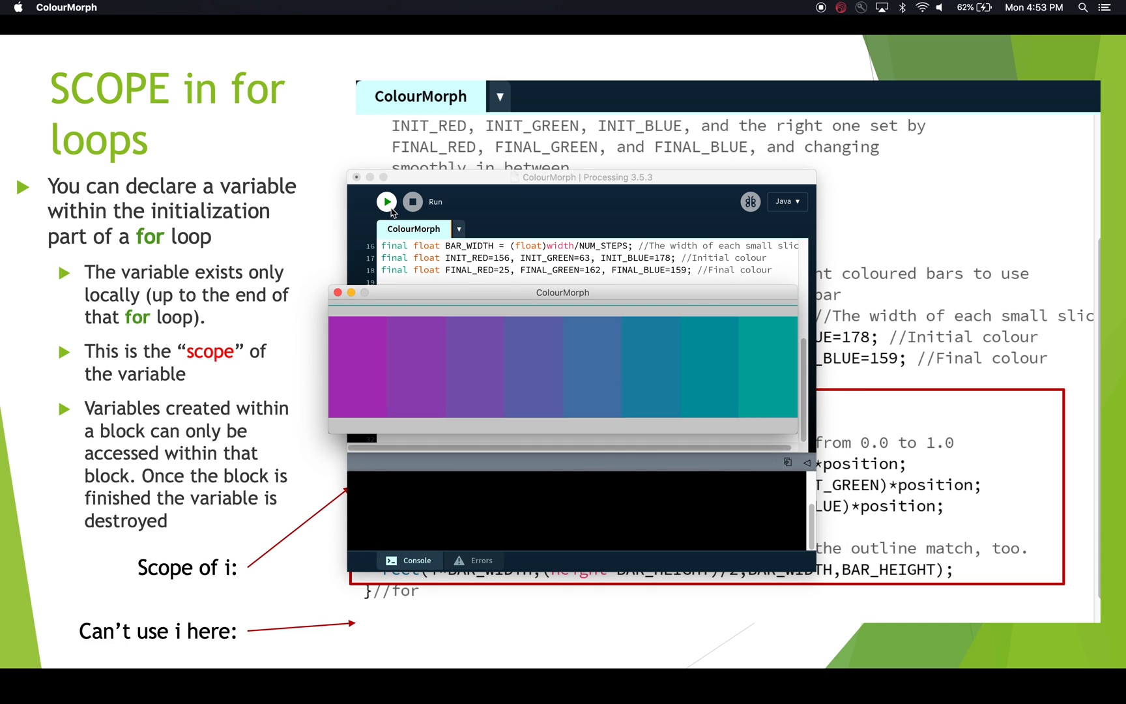
drag(564, 293, 816, 216)
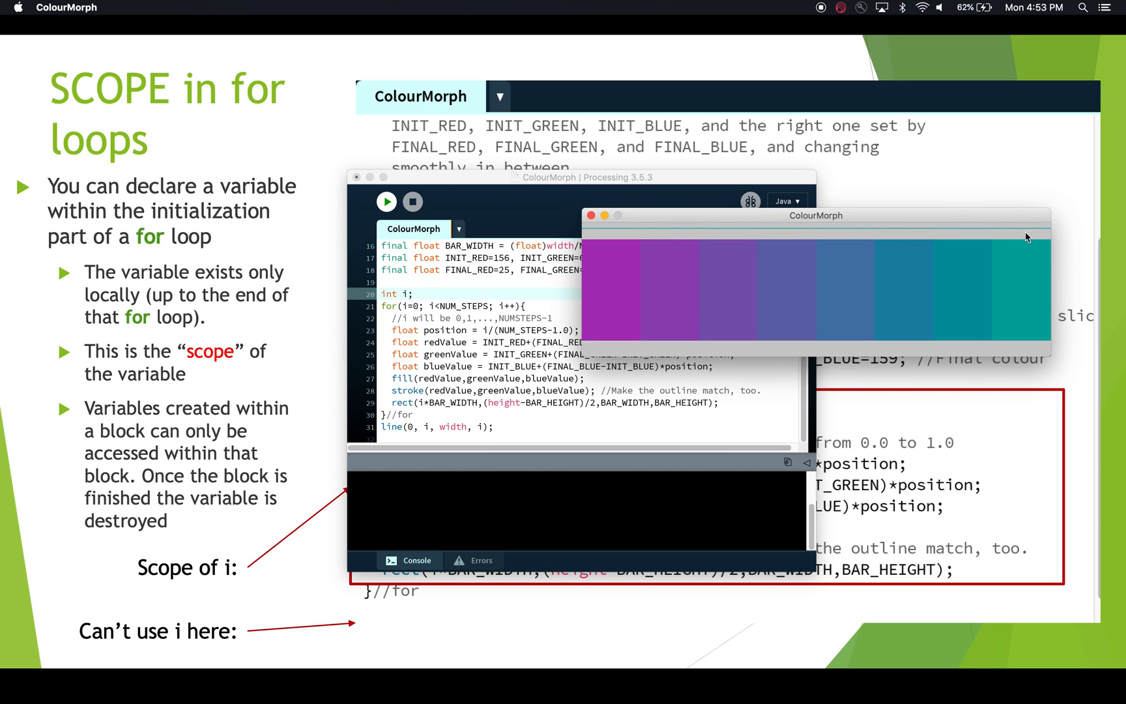
mouse_move(710, 231)
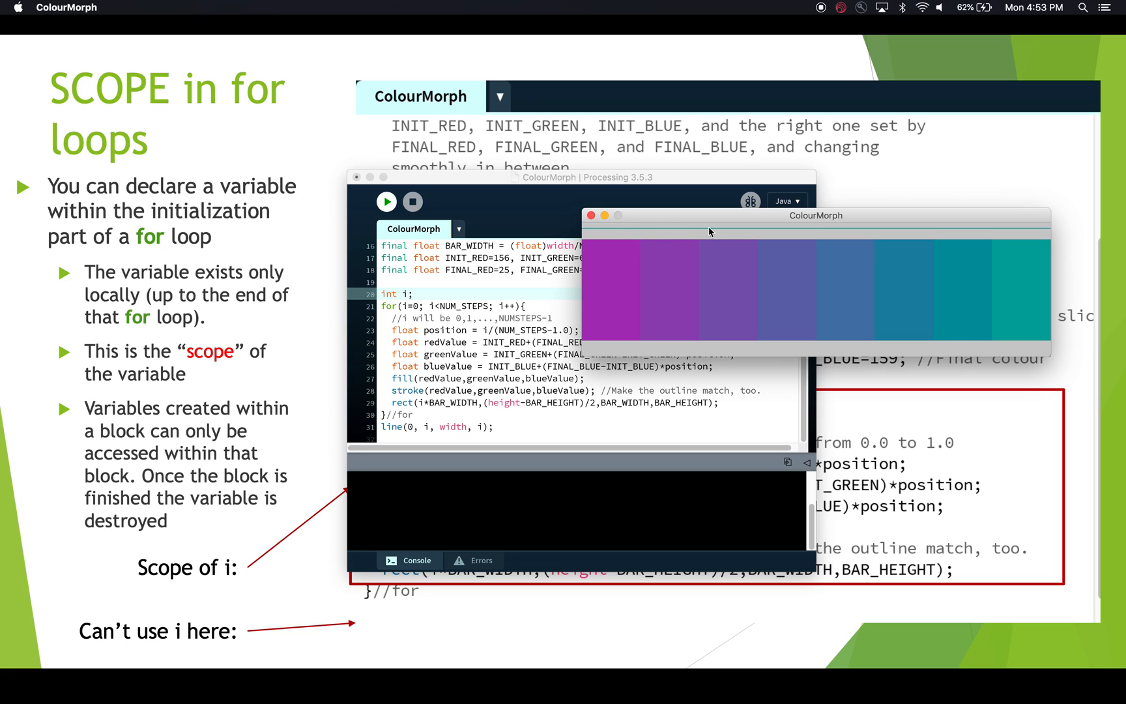
mouse_move(937, 240)
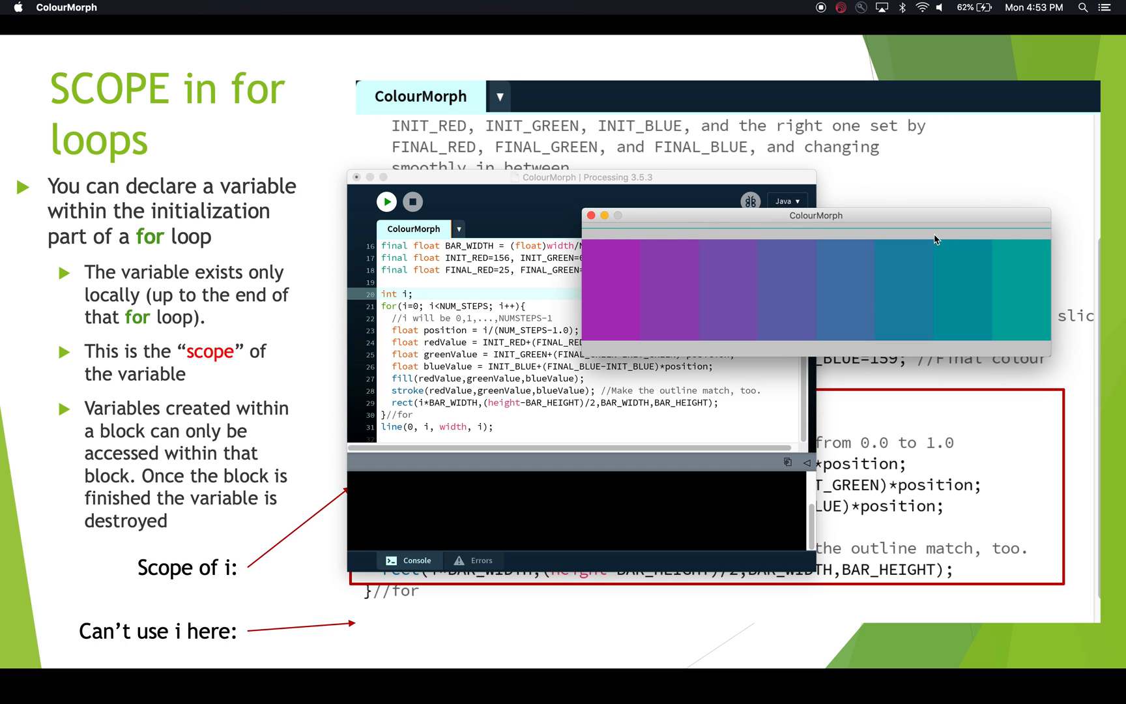
mouse_move(793, 218)
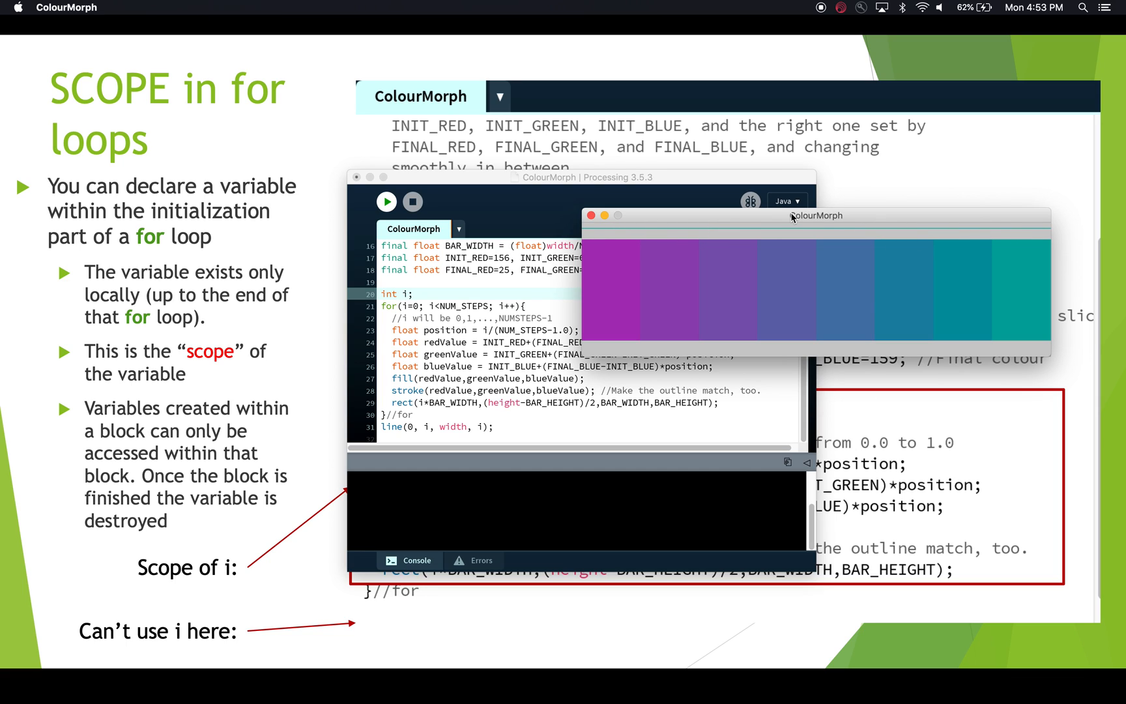
mouse_move(408, 302)
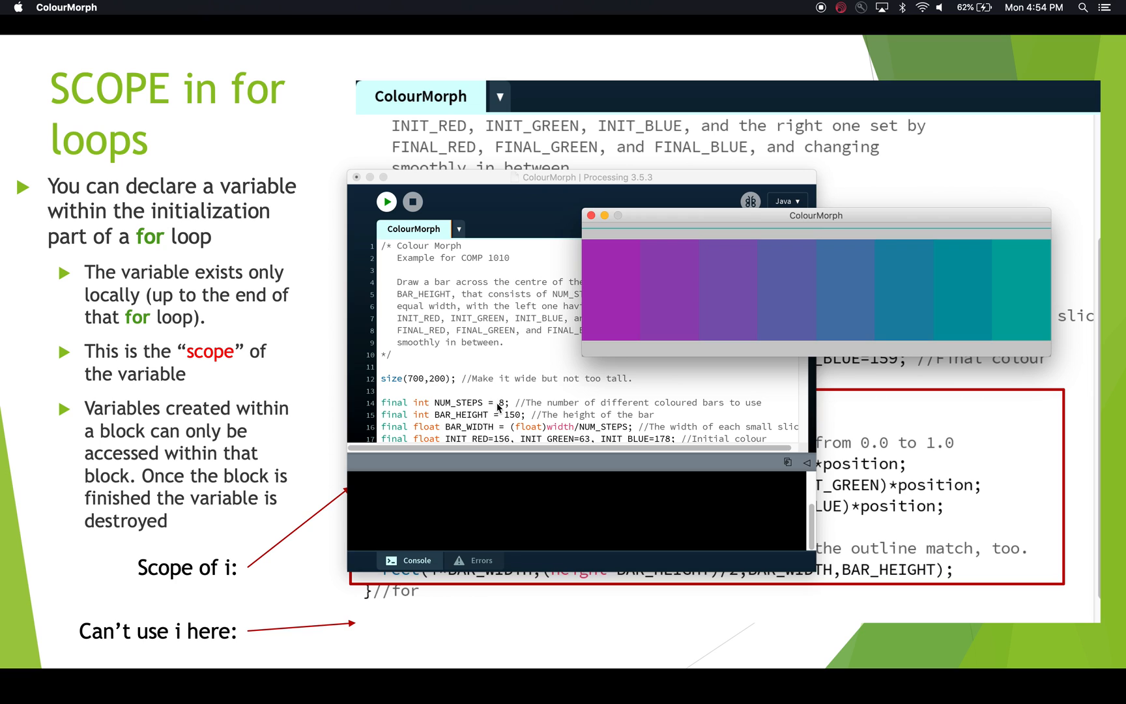
scroll(down, 3)
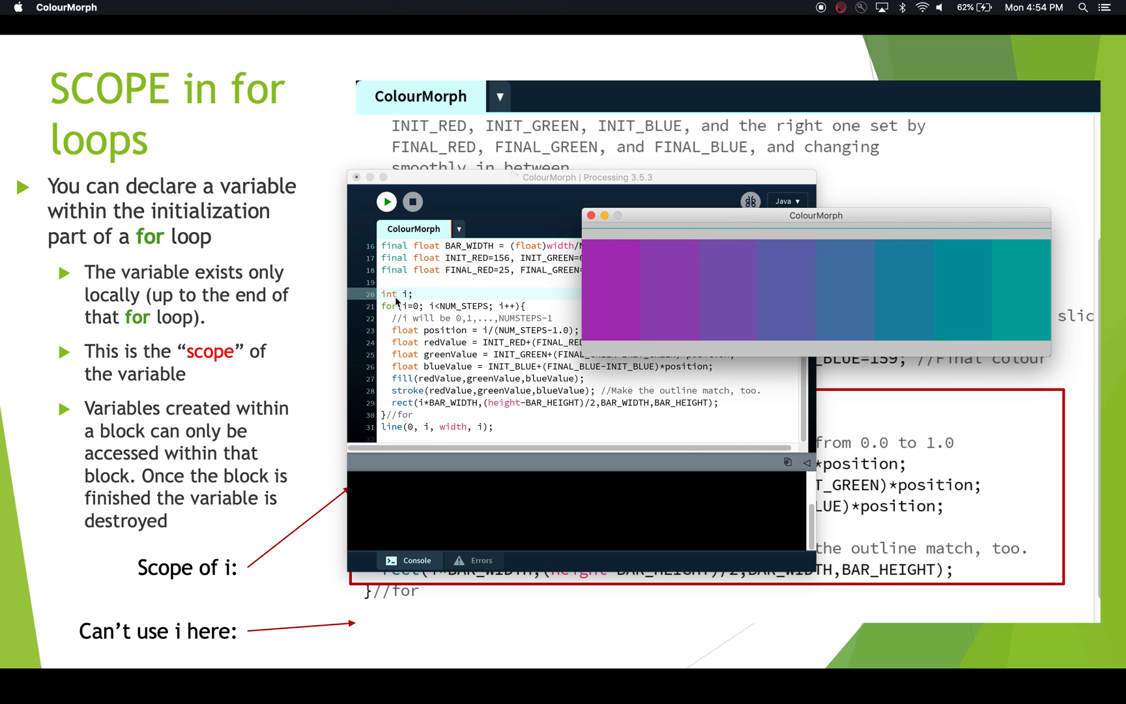
mouse_move(465, 391)
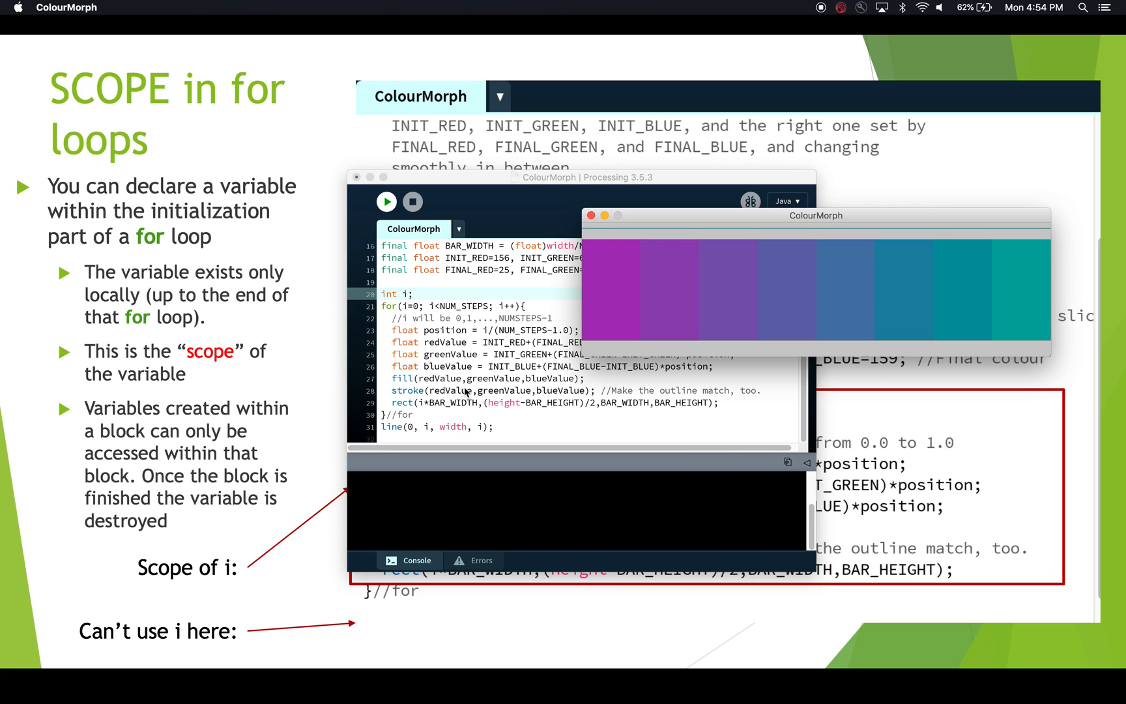
mouse_move(534, 449)
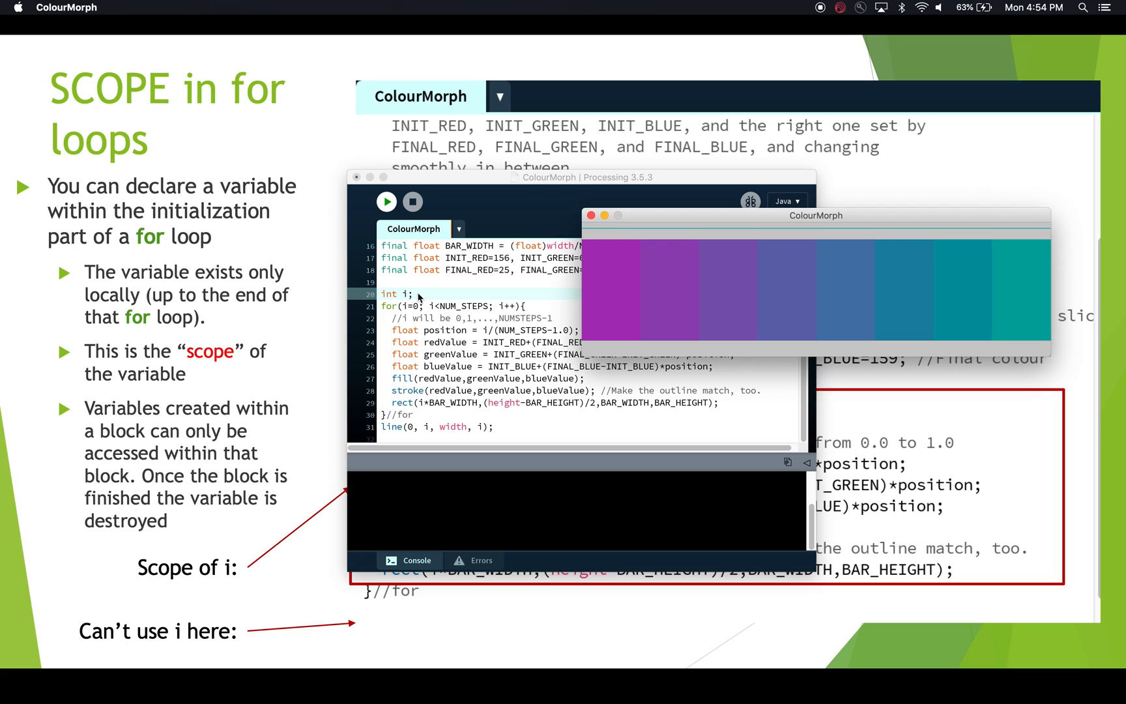
mouse_move(409, 305)
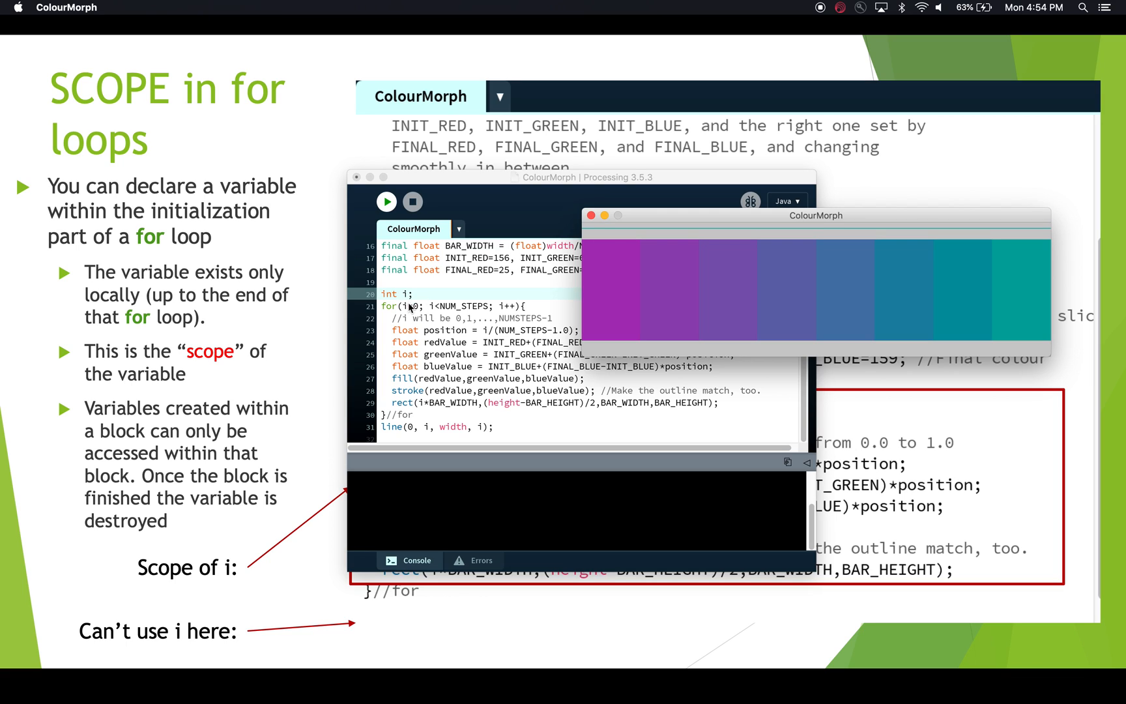
mouse_move(406, 306)
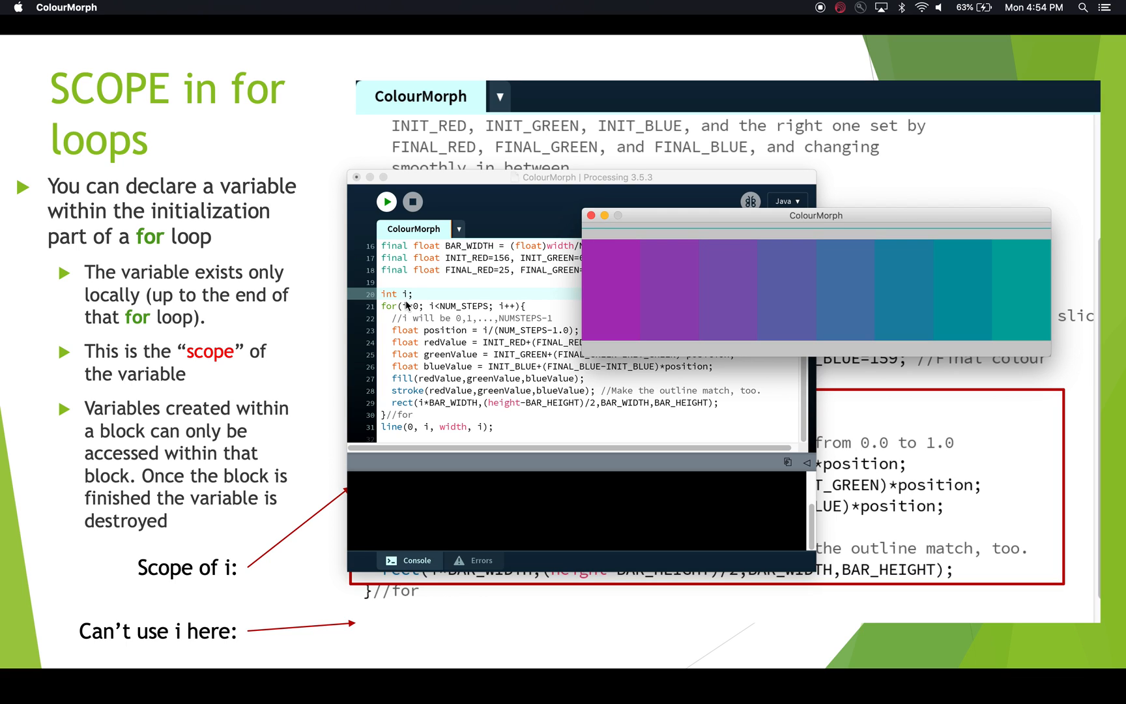
mouse_move(408, 309)
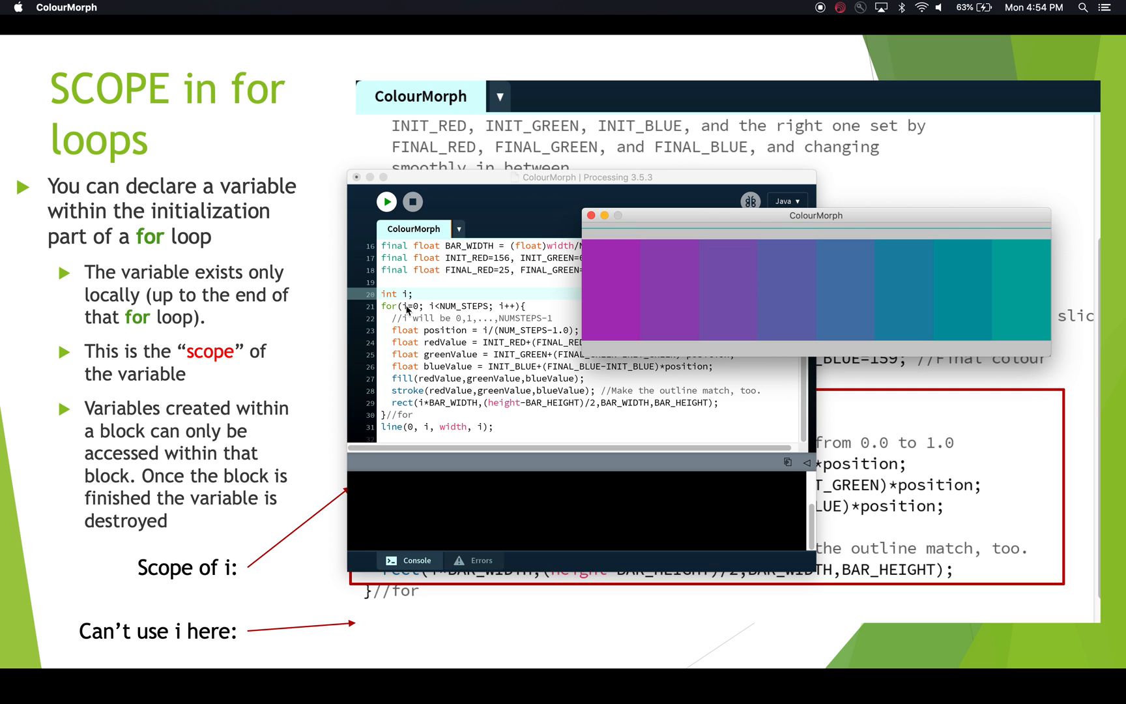